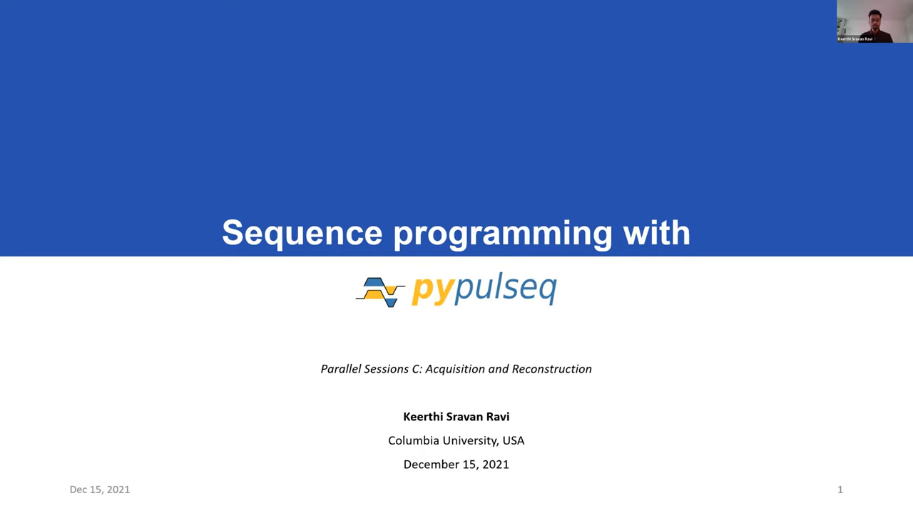
- Load the ESMRMB 2021 PyPulseq live demo notebook via its tinyurl 'esmrmb2021' short link
key(Right)
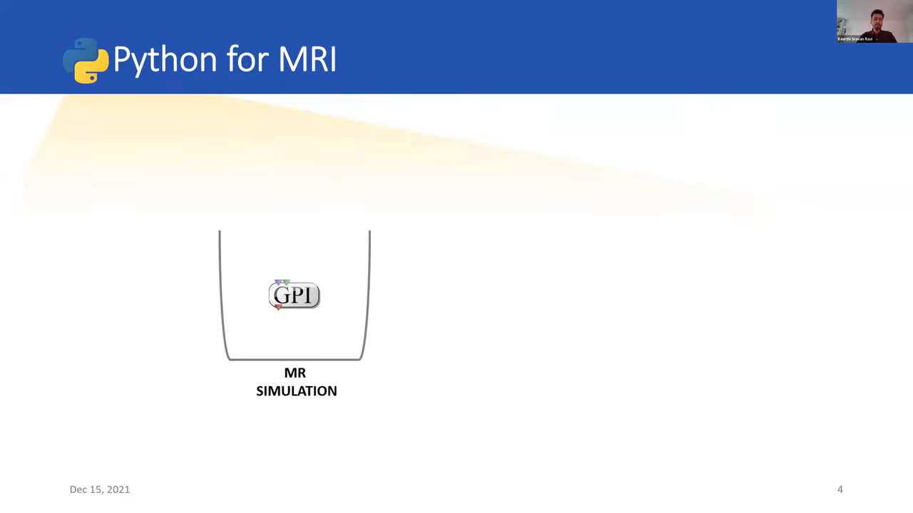
key(Right)
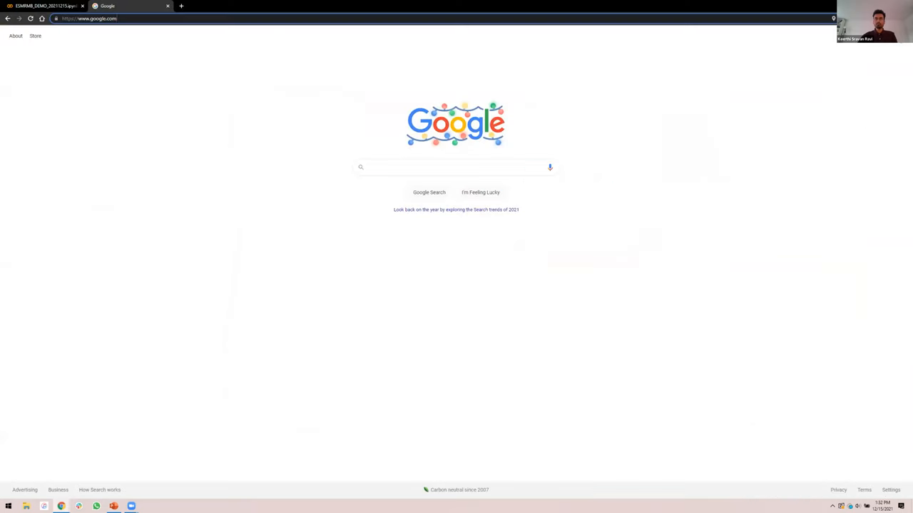
text(tinurl.com/)
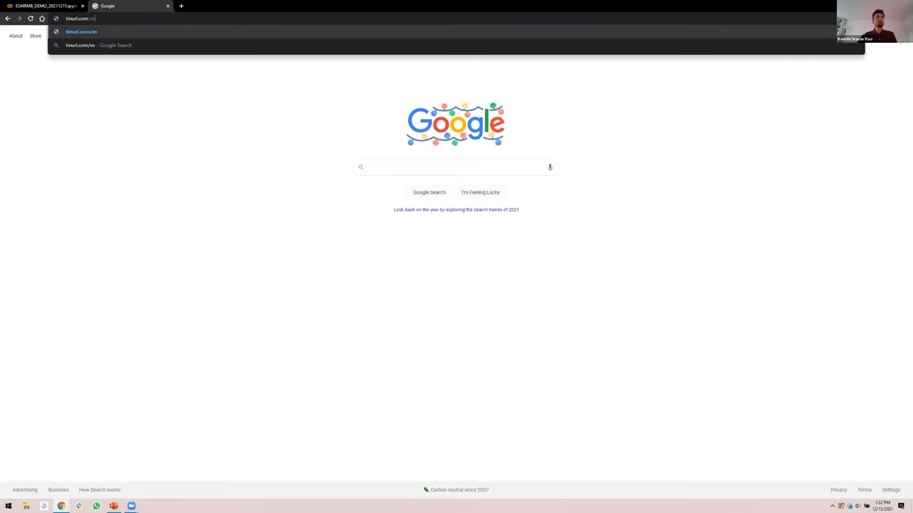
text(esmrmb2021)
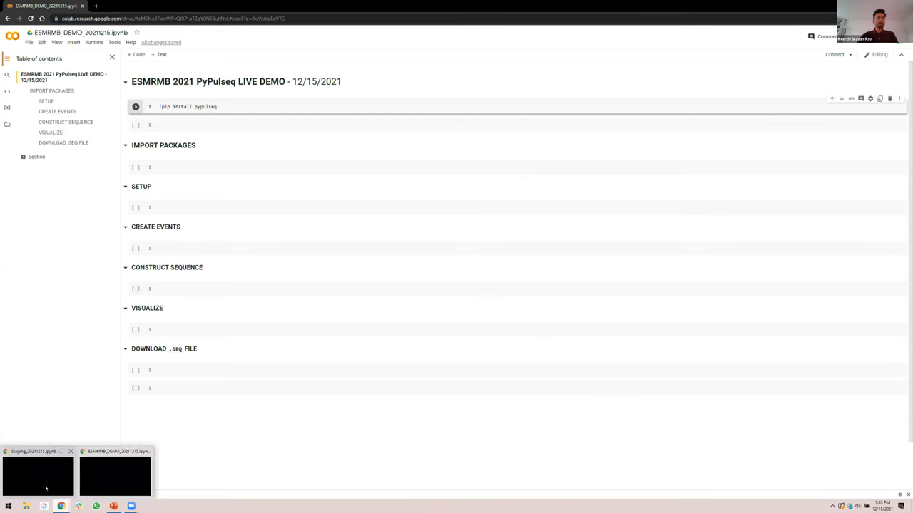
- Run the '!pip install pypulseq' cell, then restart and confirm restarting the runtime
click(39, 474)
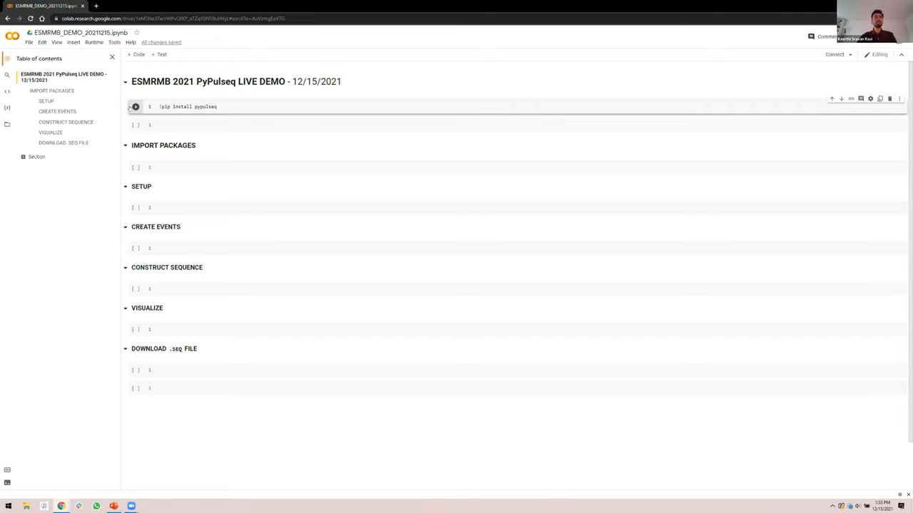
click(135, 106)
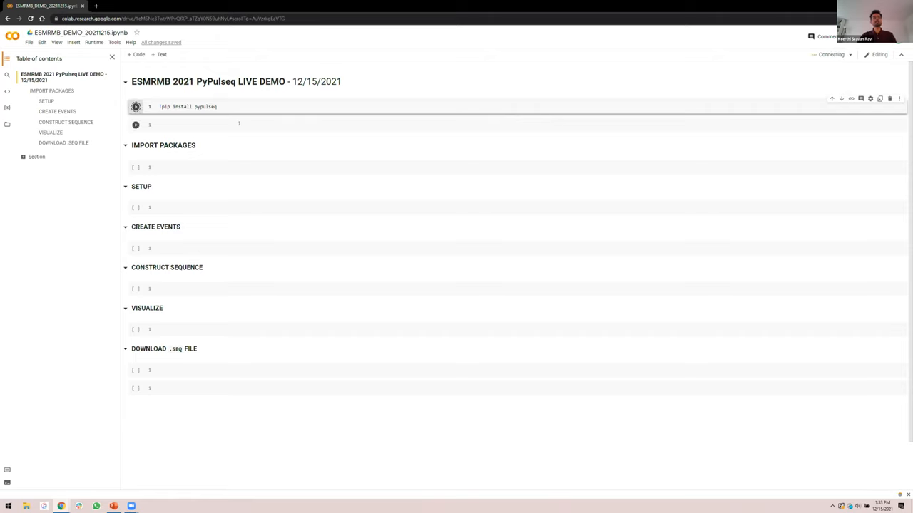
click(135, 106)
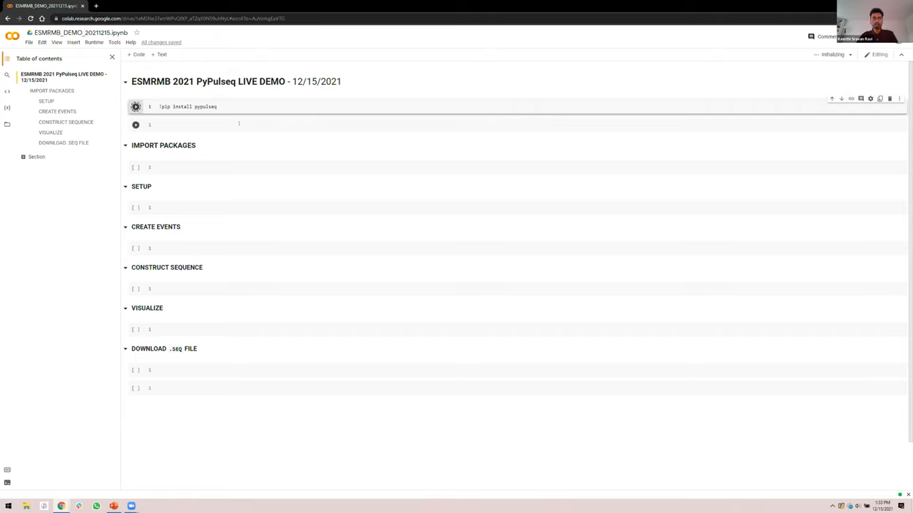
click(136, 107)
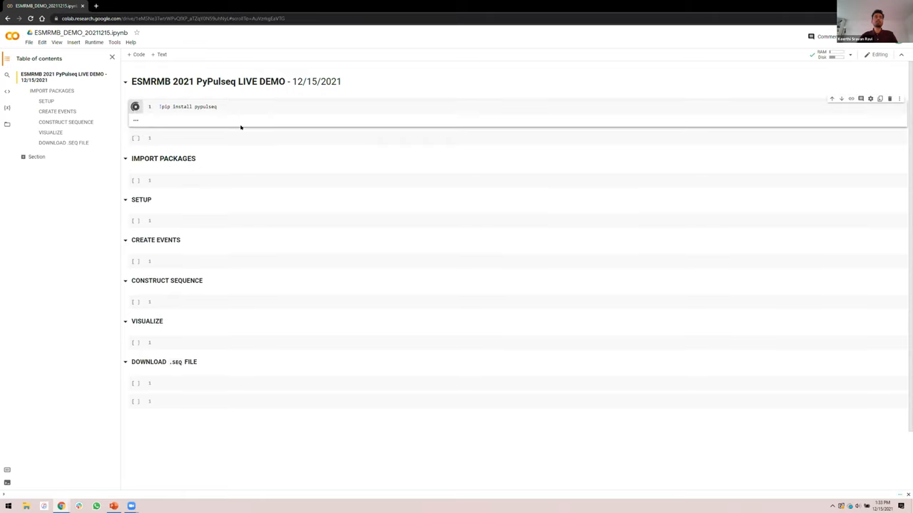
click(136, 107)
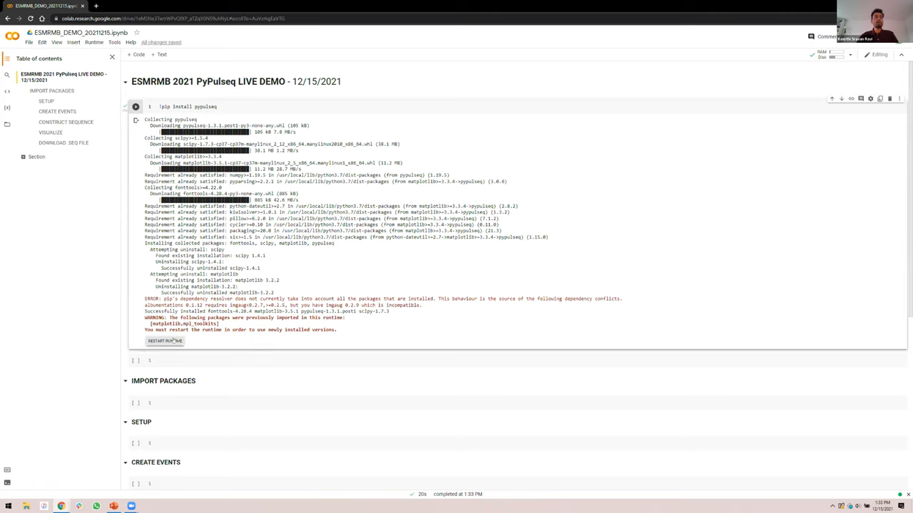
click(164, 341)
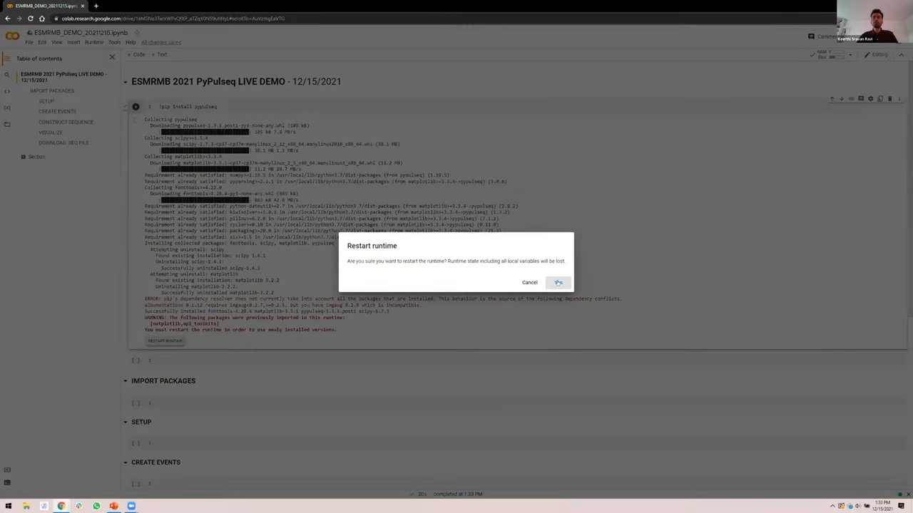
click(558, 283)
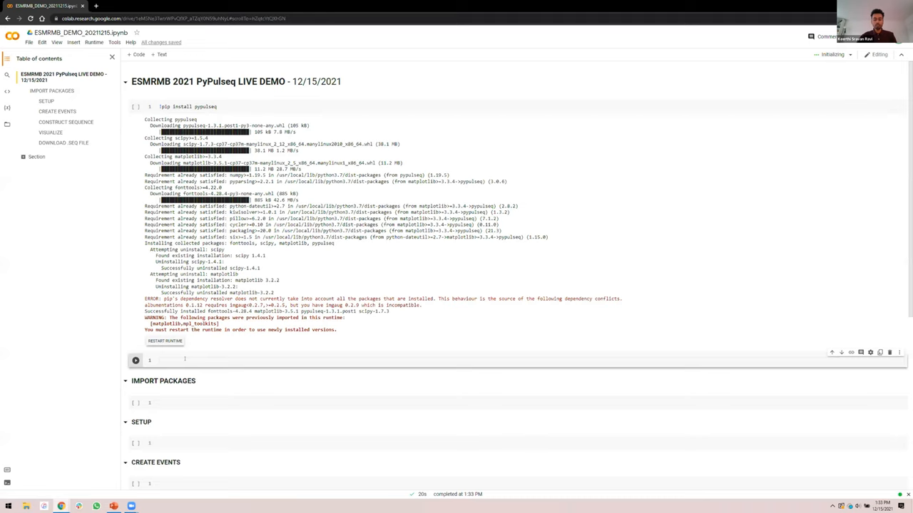
- Write and run the pypulseq import, SETUP, CREATE EVENTS and CONSTRUCT SEQUENCE cells
text(import pypulseq)
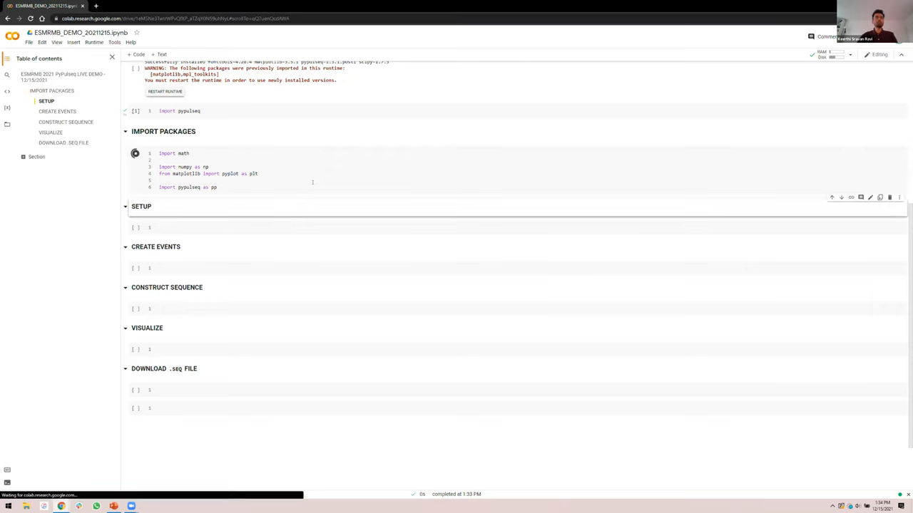
click(135, 154)
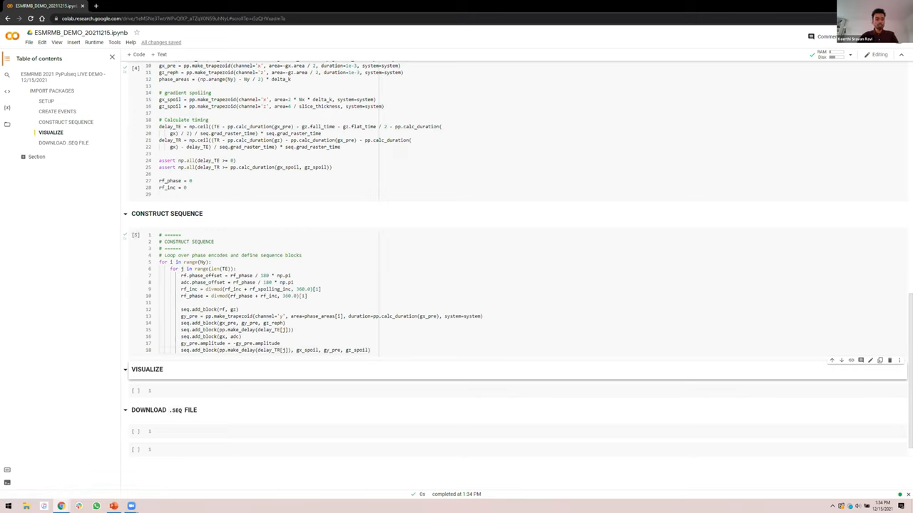
mouse_move(249, 375)
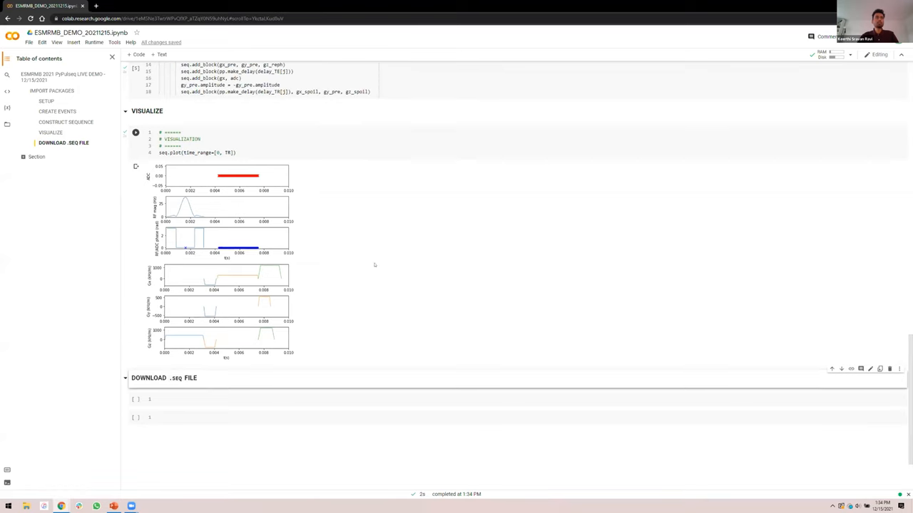
- Plot the sequence and run seq.write and files.download for esmrmb_demo_20211215.seq
click(135, 132)
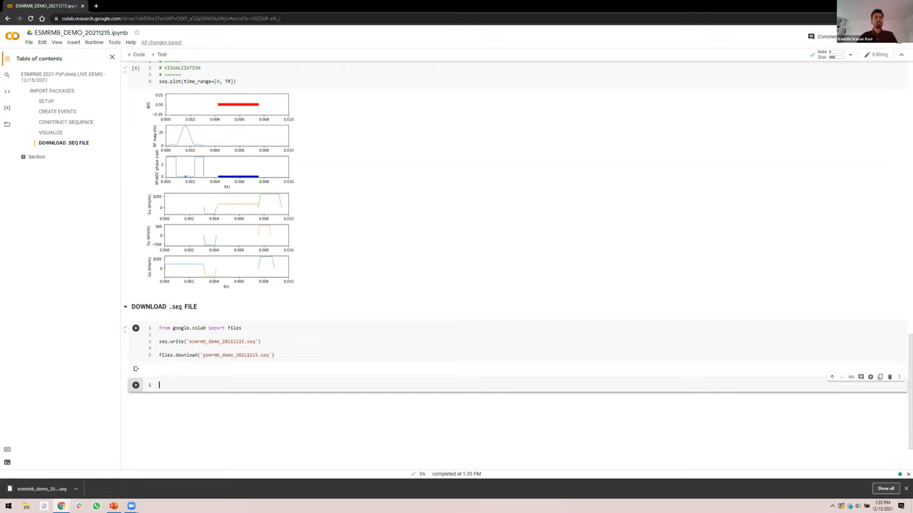
- Open esmrmb_demo_20211215.seq from the Downloads folder in Notepad
click(235, 355)
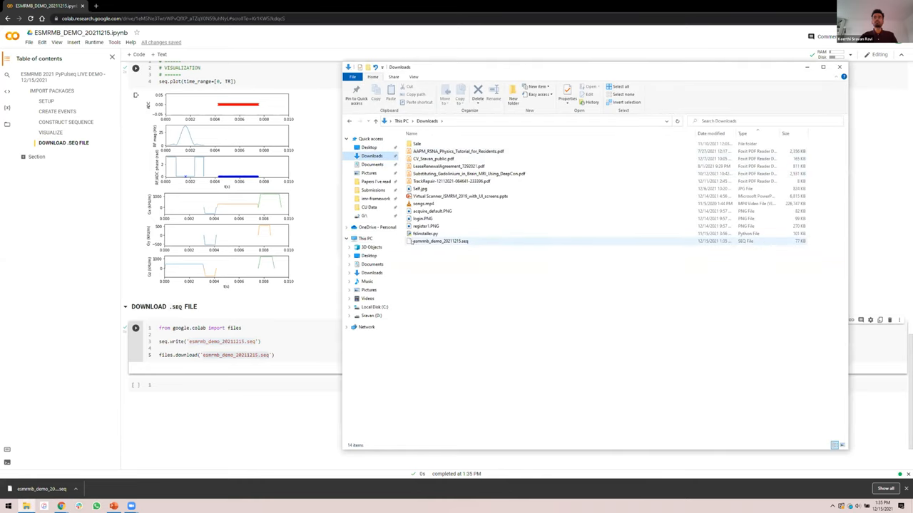
right_click(439, 241)
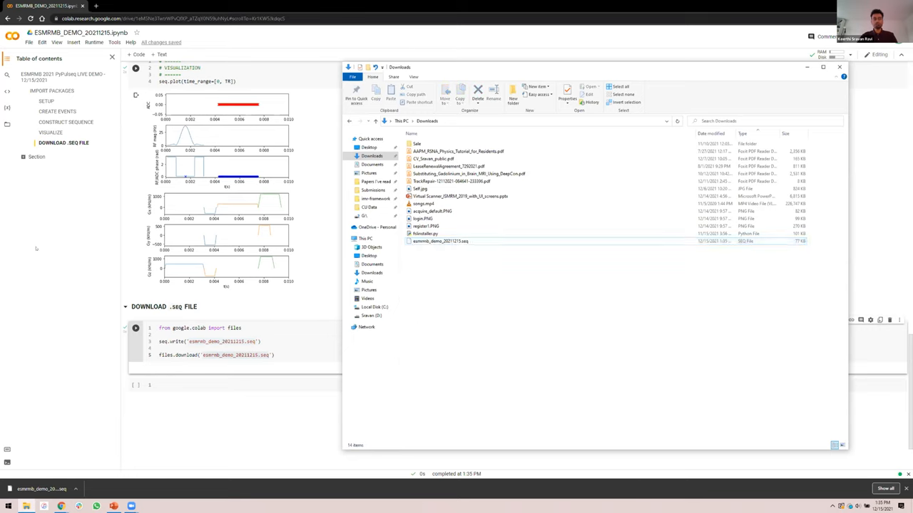
text(notepad)
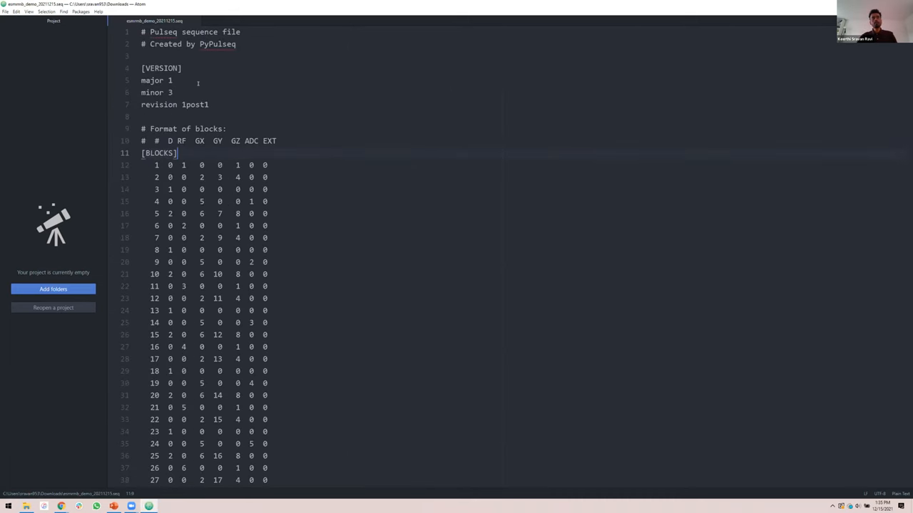
scroll(down, 3)
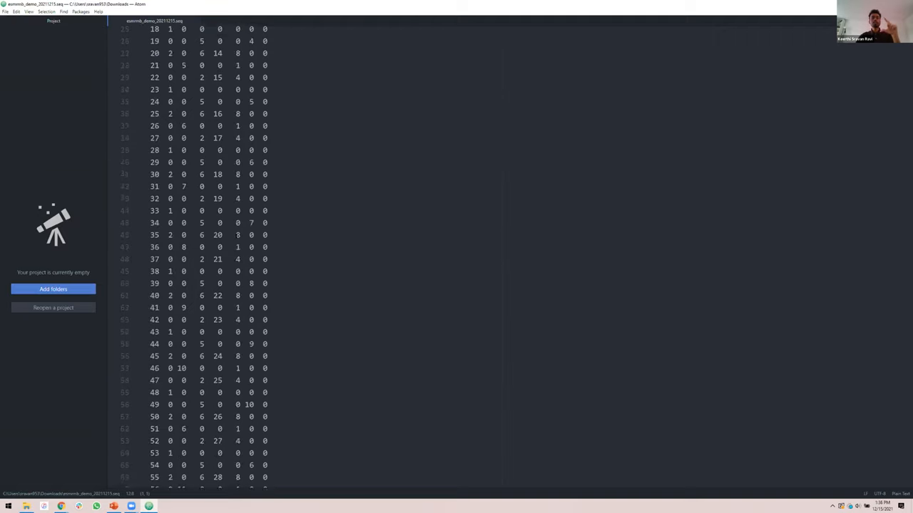
scroll(down, 3)
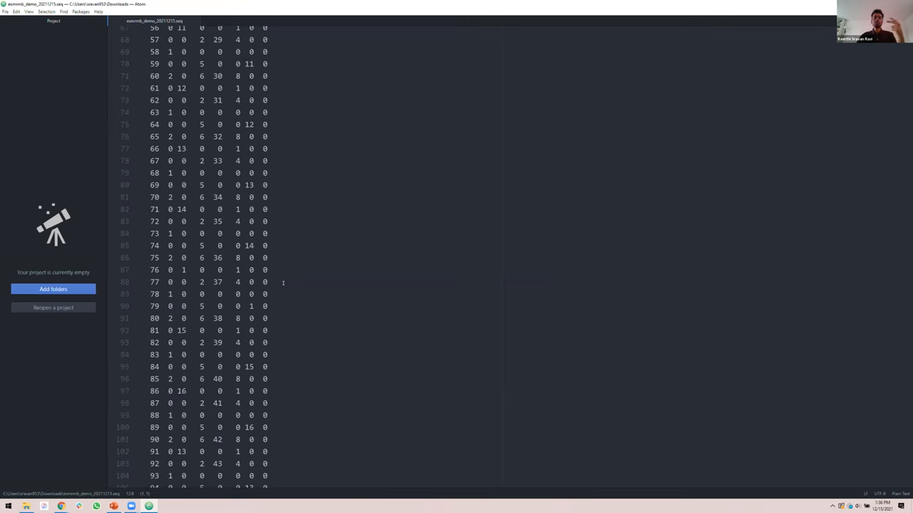
scroll(down, 3)
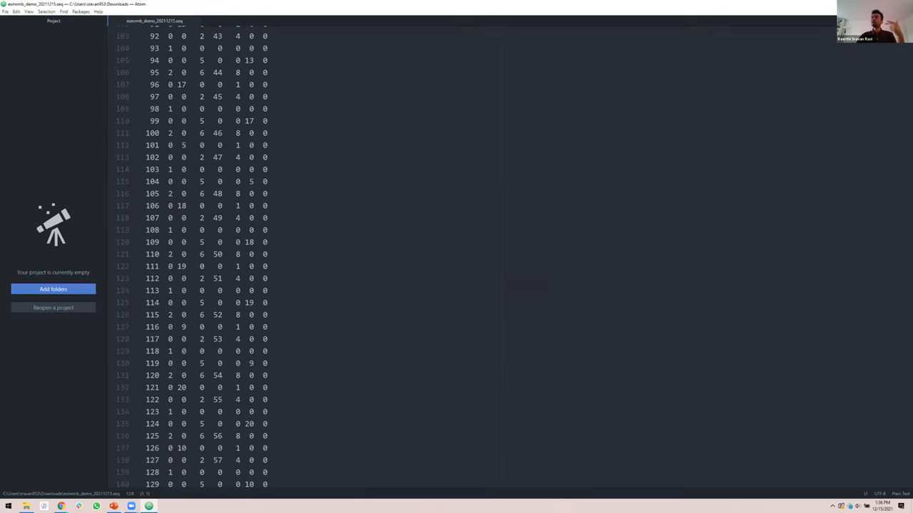
scroll(down, 3)
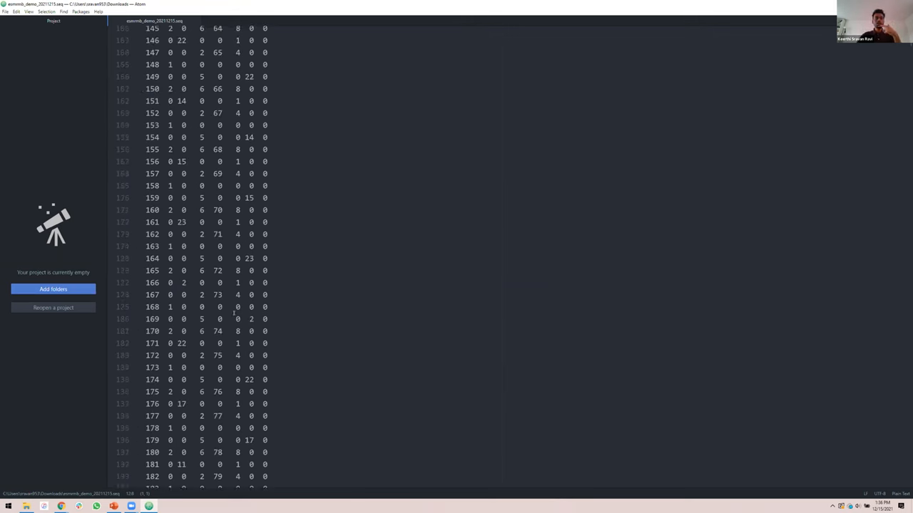
scroll(down, 3)
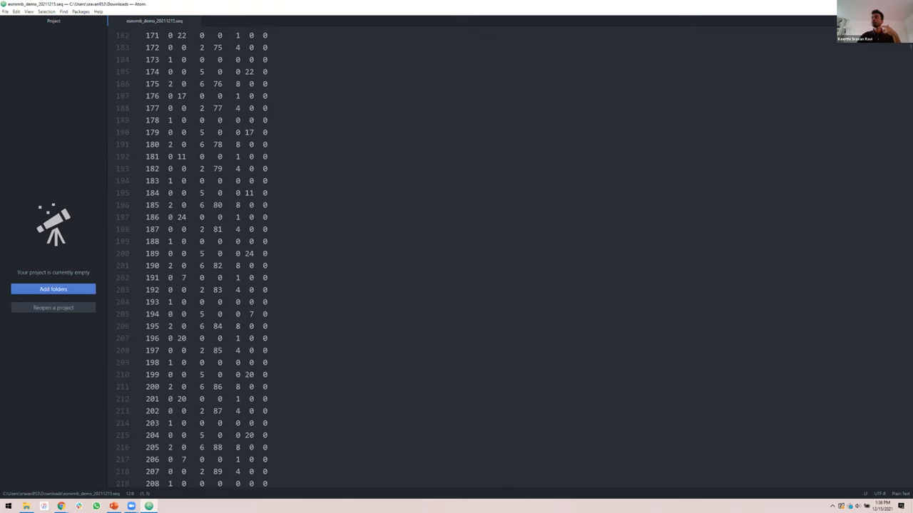
scroll(down, 3)
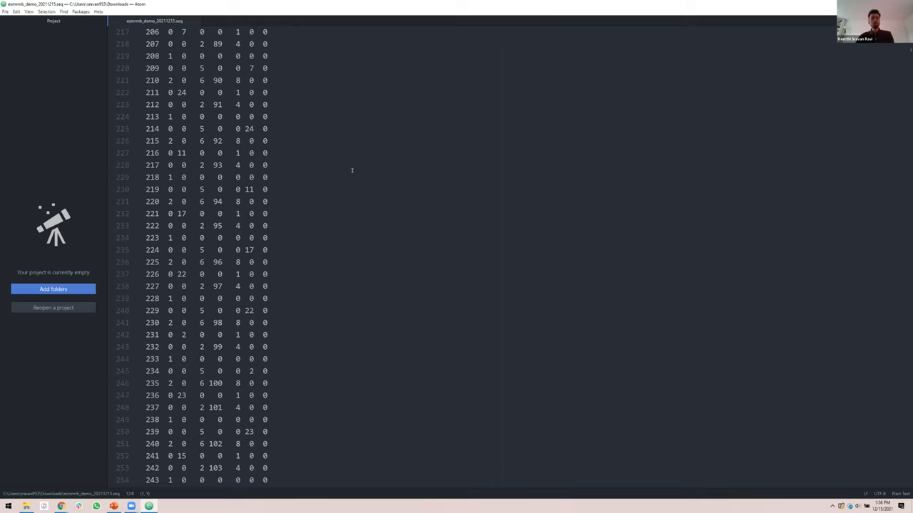
scroll(down, 3)
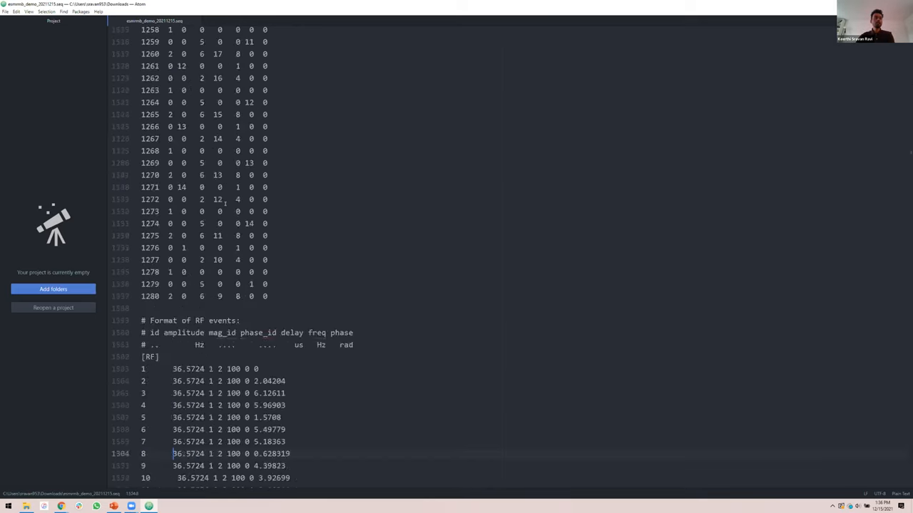
scroll(down, 3)
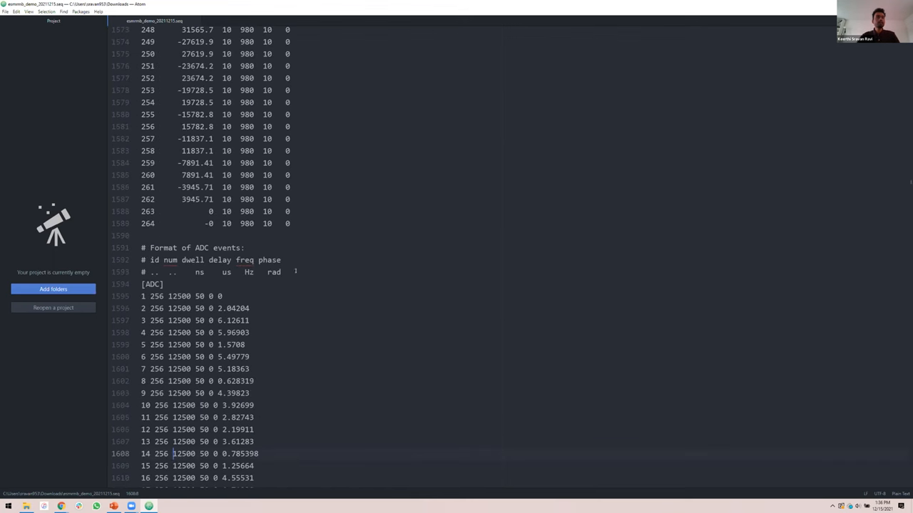
scroll(down, 3)
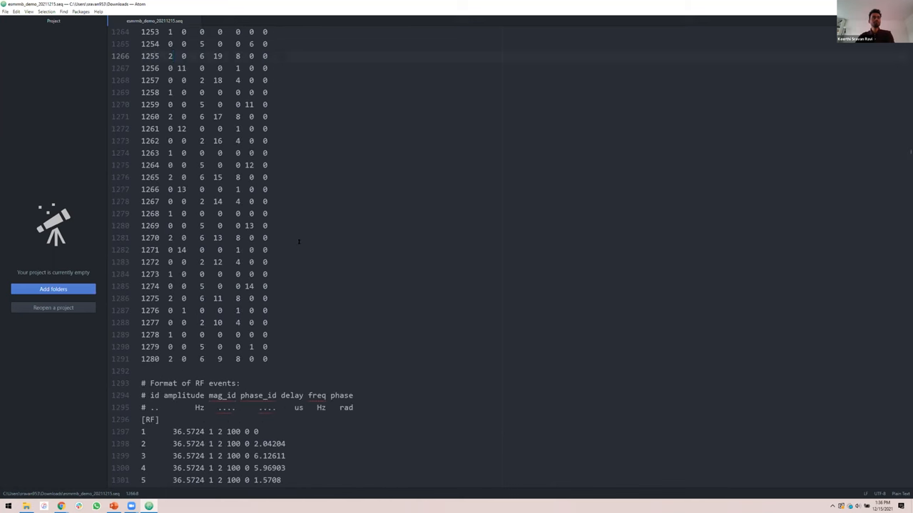
scroll(down, 3)
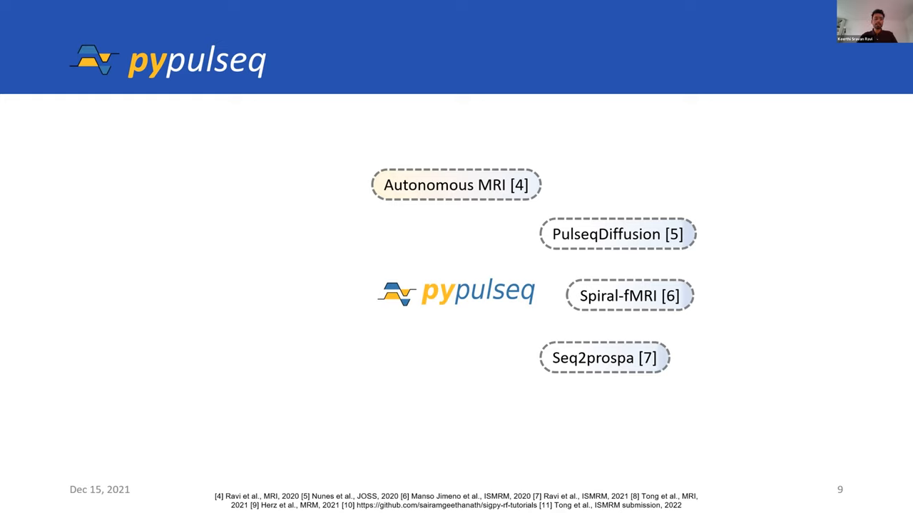
- Advance the slideshow to slide 11, the Virtual Scanner 2.0 spotlight
key(Right)
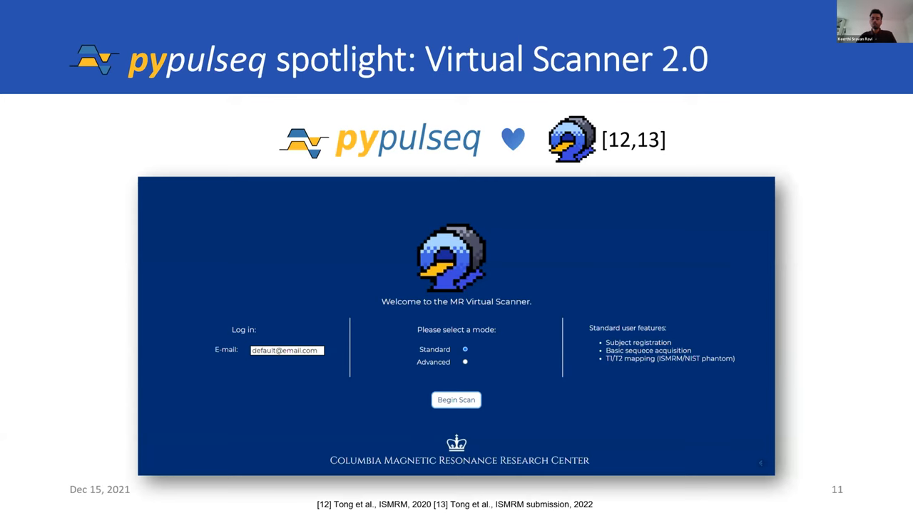
- Reveal the Virtual Scanner standard mode, then advance through the Colab notebooks slide to slide 13
click(456, 400)
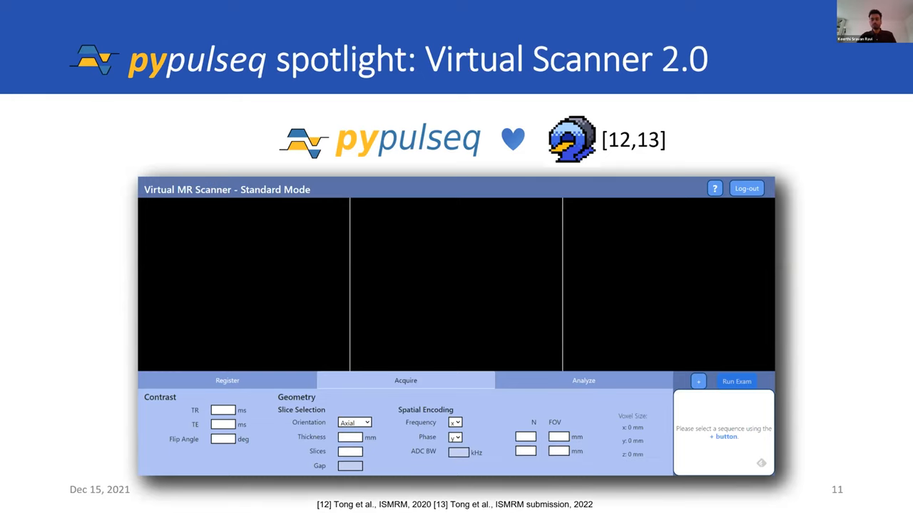
key(Right)
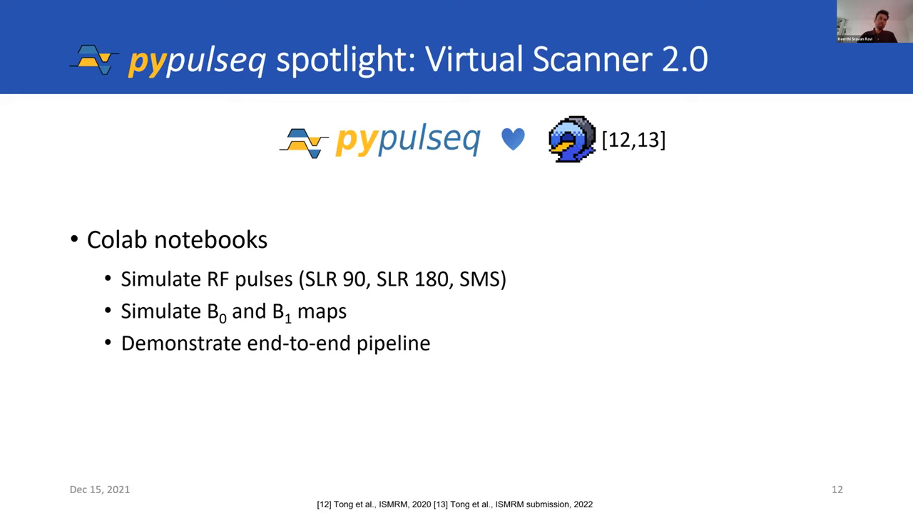
key(Right)
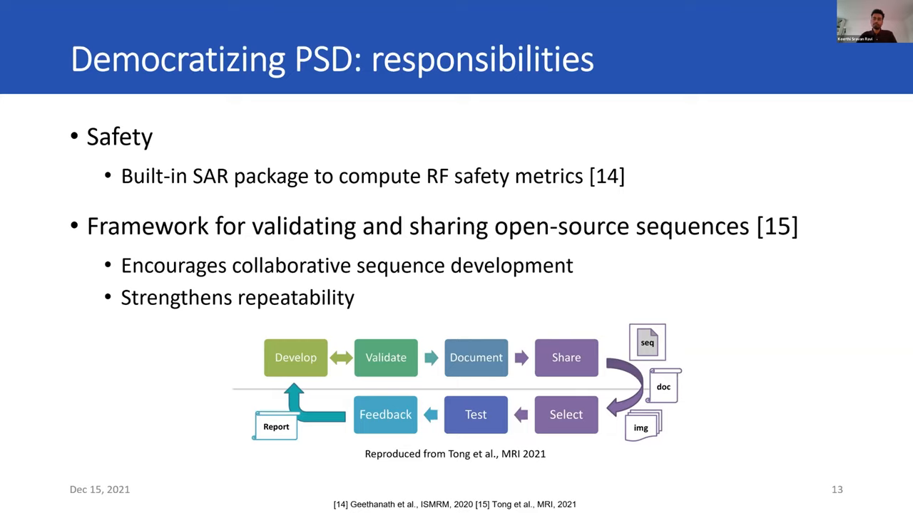
- Advance through the 'In conclusion' slide to slide 15, Acknowledgements
key(Right)
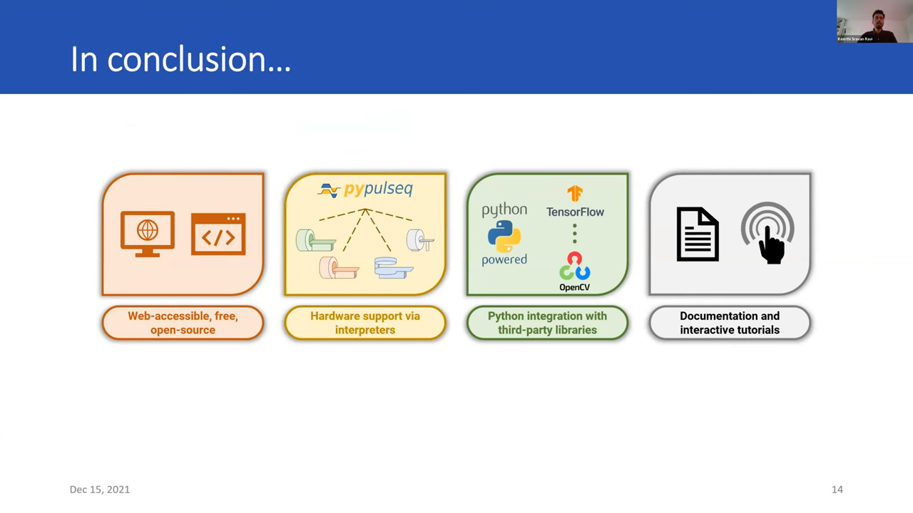
key(right)
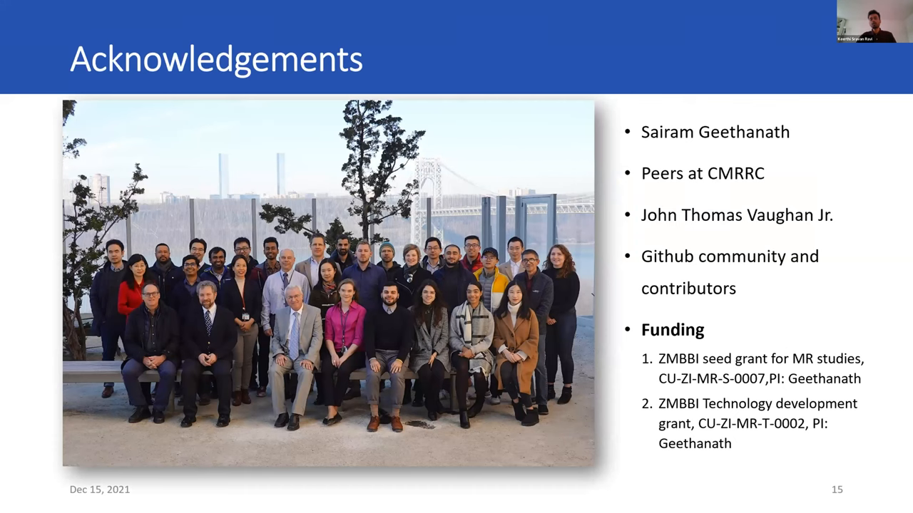